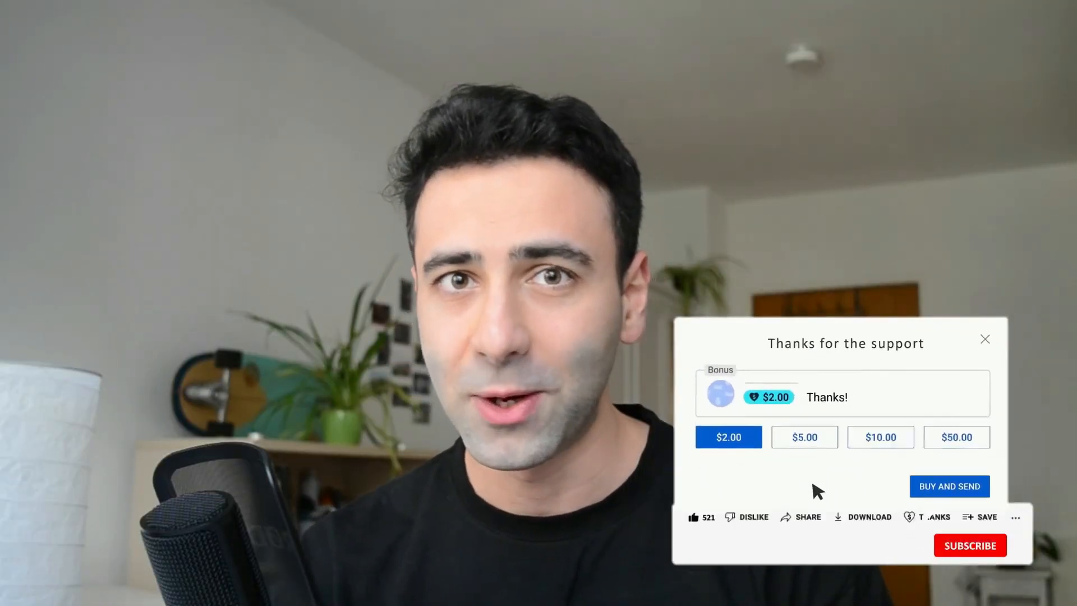
- Send the $2.00 thanks, then subscribe so the button reads SUBSCRIBED with a bell
{"action": "left_click", "coordinate": [881, 437]}
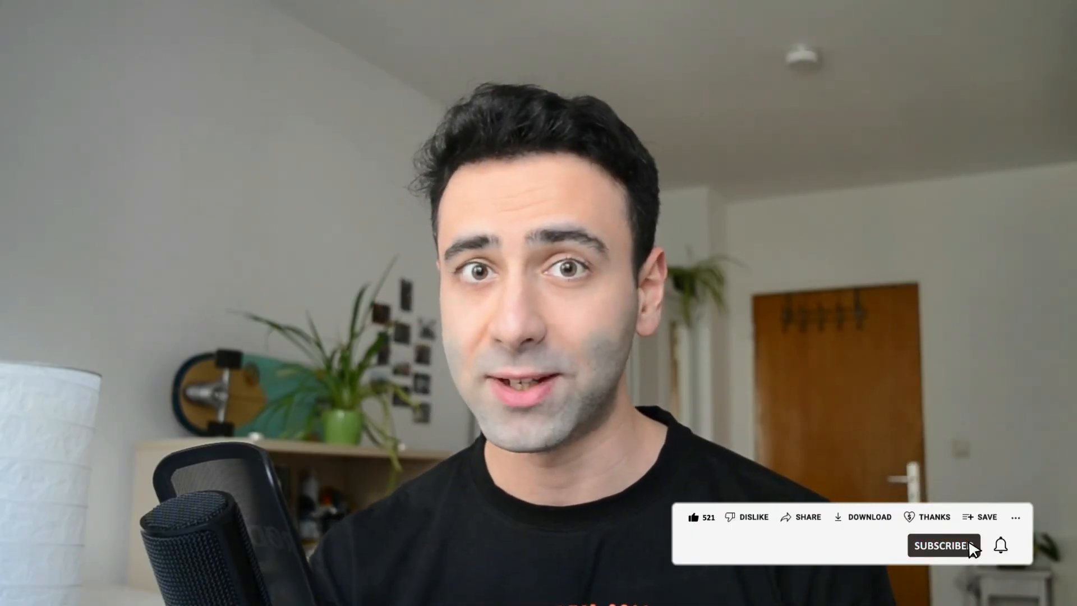
{"action": "left_click", "coordinate": [943, 545]}
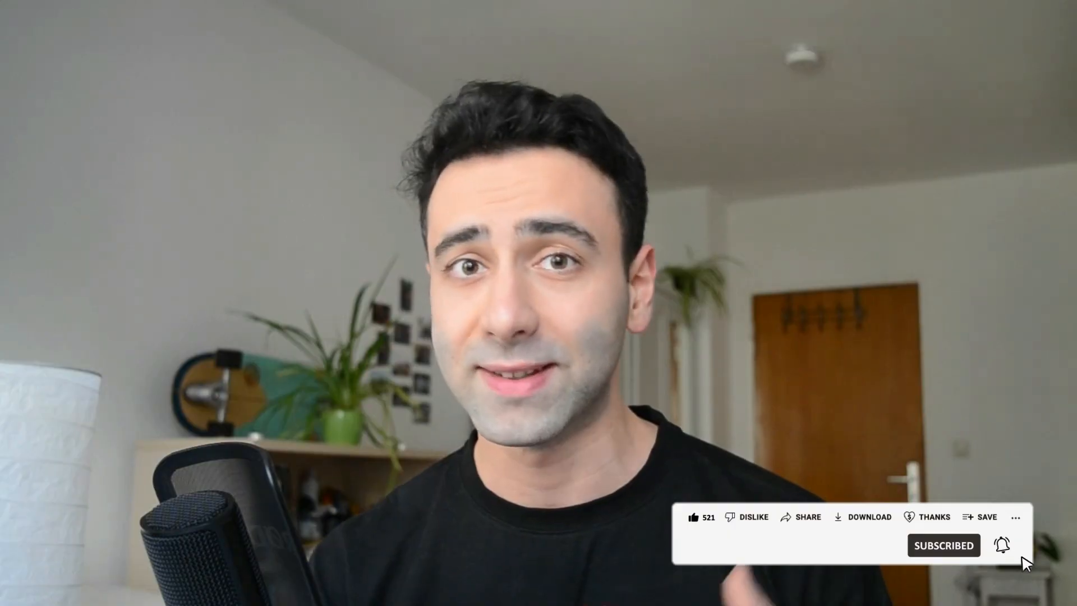